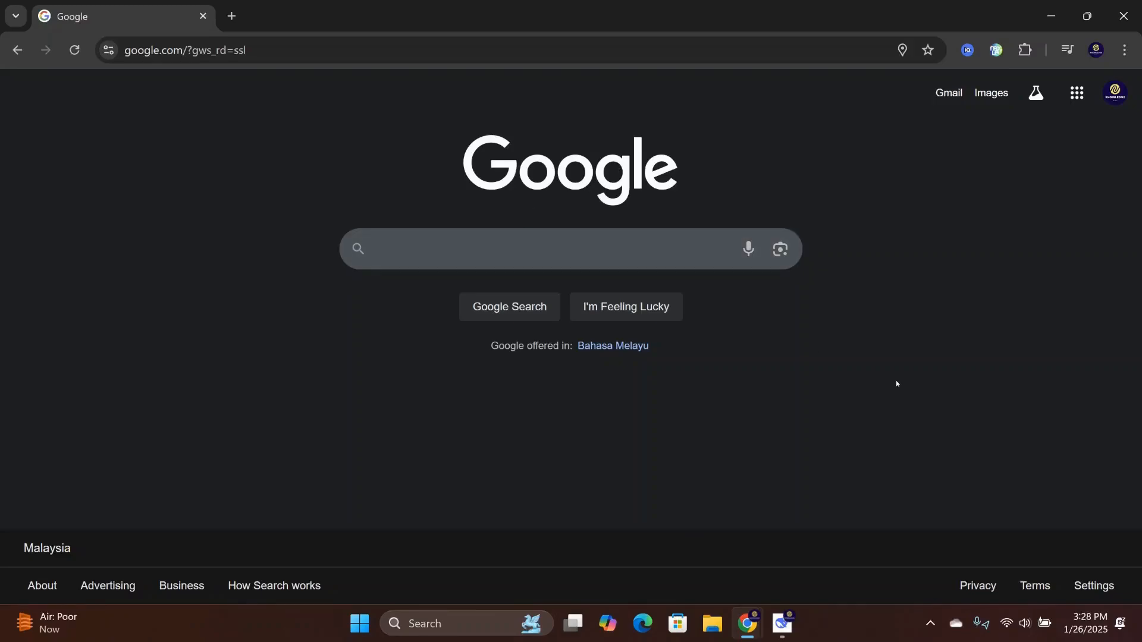
Search Google for 'ollama', reach the Download Ollama page and start the Windows installer download.
{"action": "type", "text": "o"}
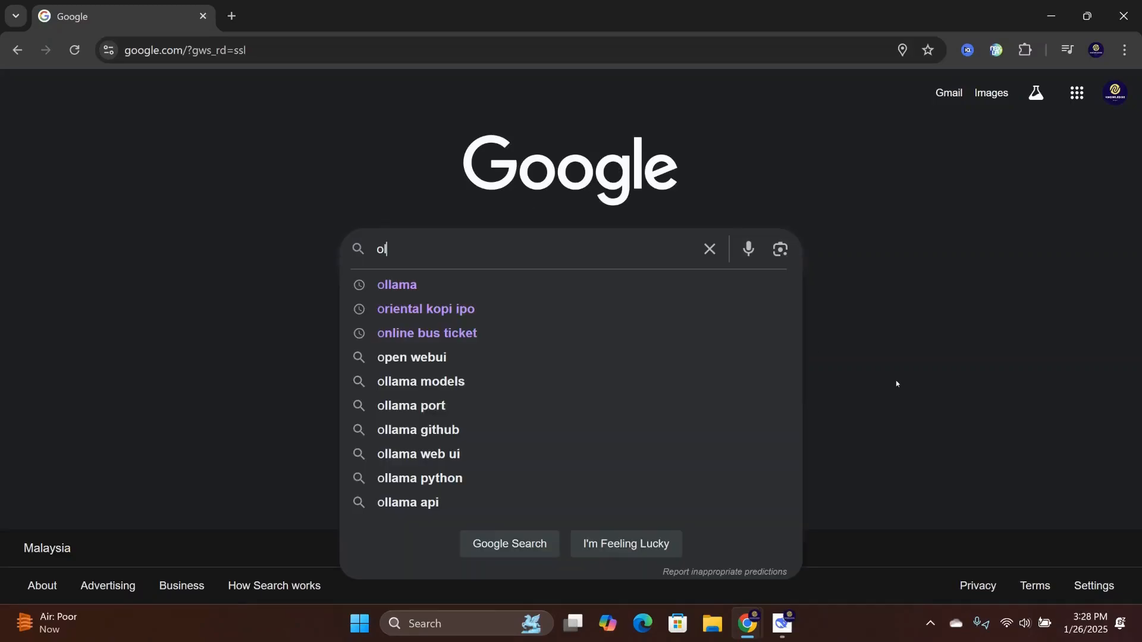
{"action": "left_click", "coordinate": [396, 284]}
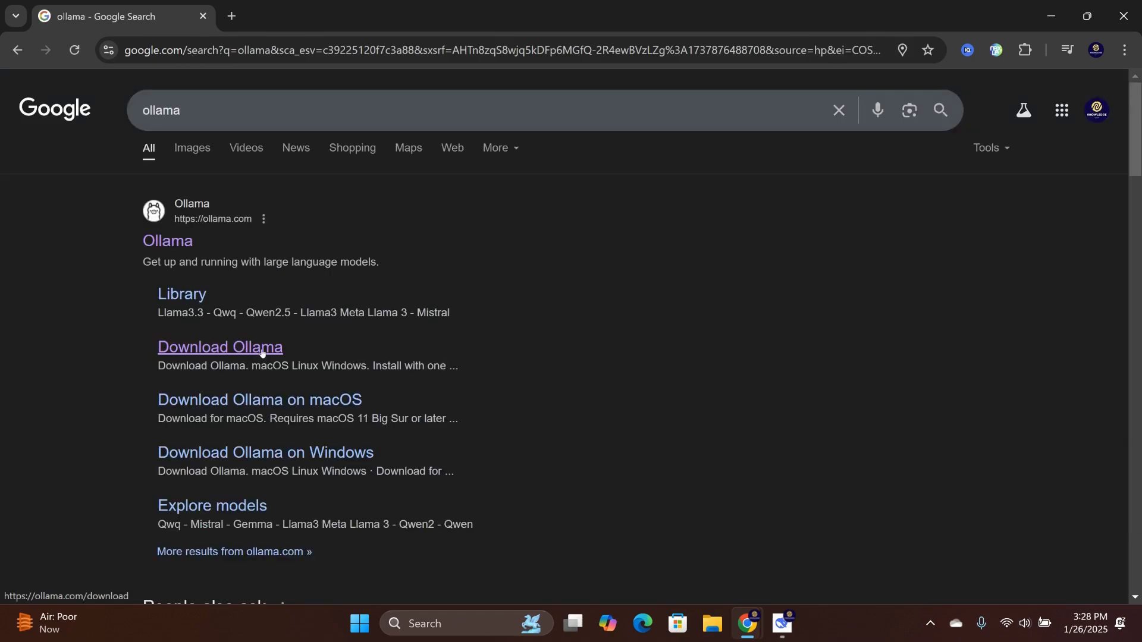
{"action": "left_click", "coordinate": [219, 346]}
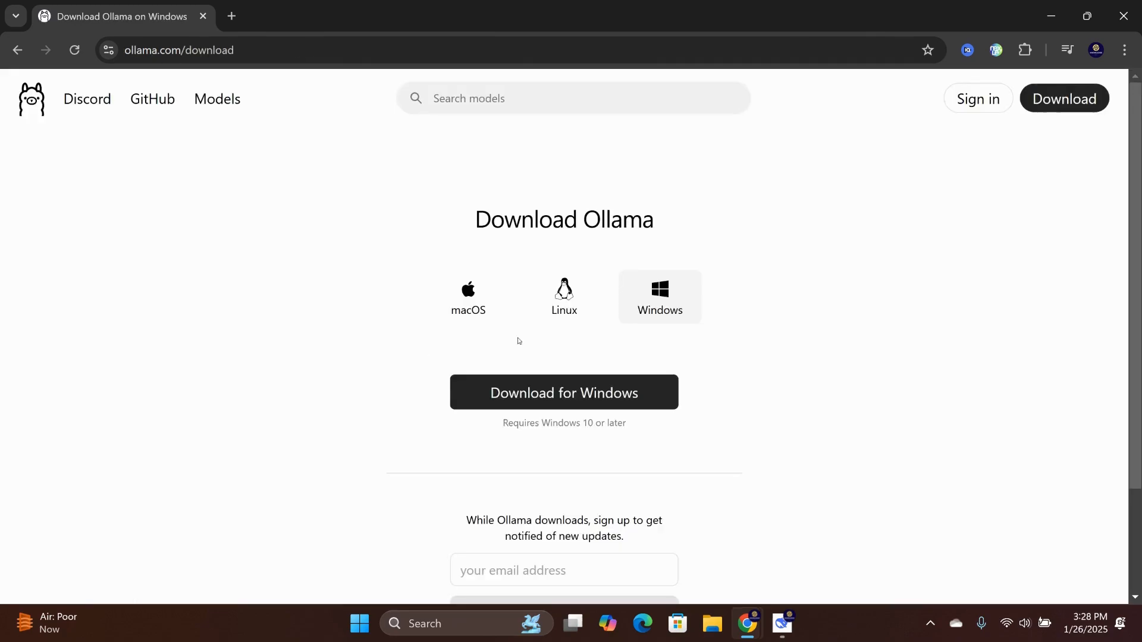
{"action": "left_click", "coordinate": [469, 296]}
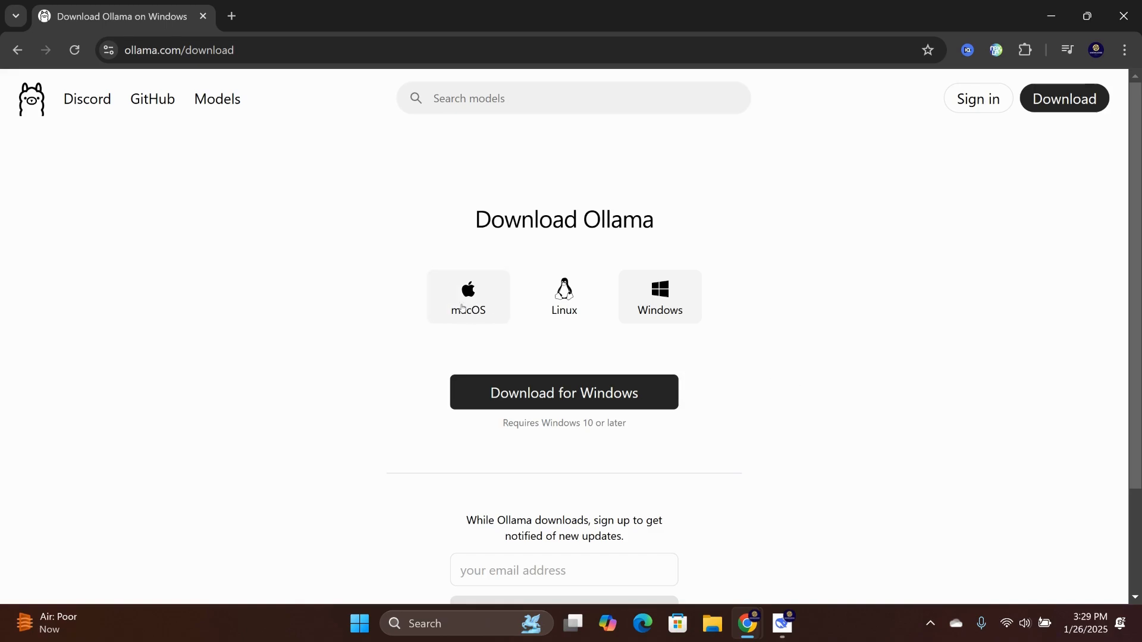
{"action": "left_click", "coordinate": [563, 392]}
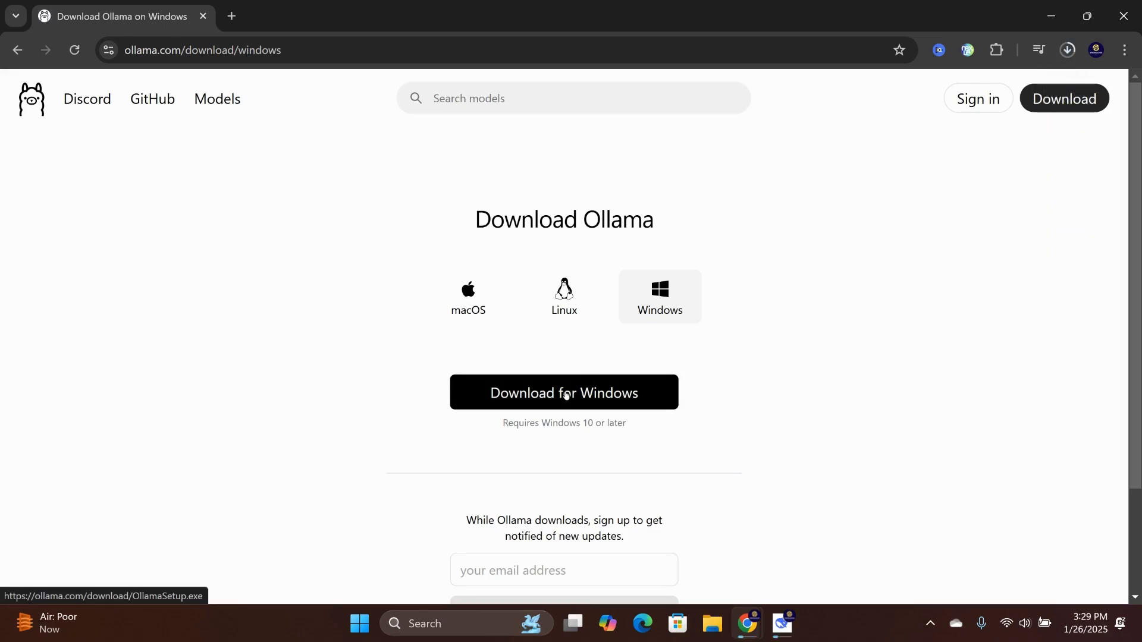
Show the installer in the Downloads folder and run OllamaSetup.
{"action": "left_click", "coordinate": [564, 393]}
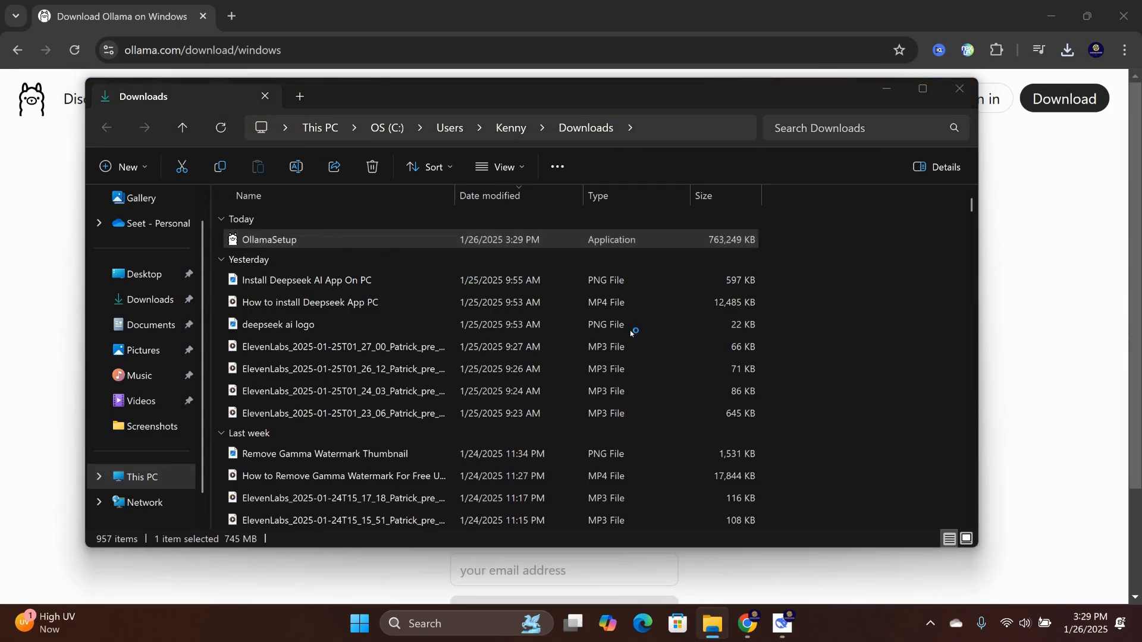
{"action": "double_click", "coordinate": [269, 239]}
{"action": "type", "text": "comman"}
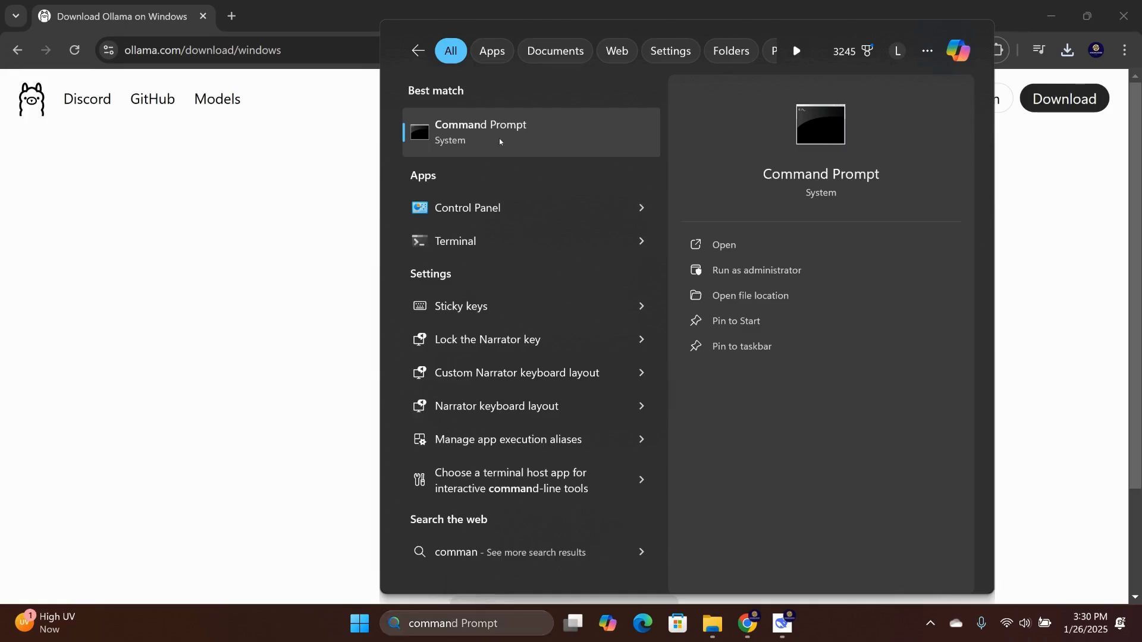
Start a Command Prompt window and run the 'ollama' command to verify the install.
{"action": "left_click", "coordinate": [479, 133]}
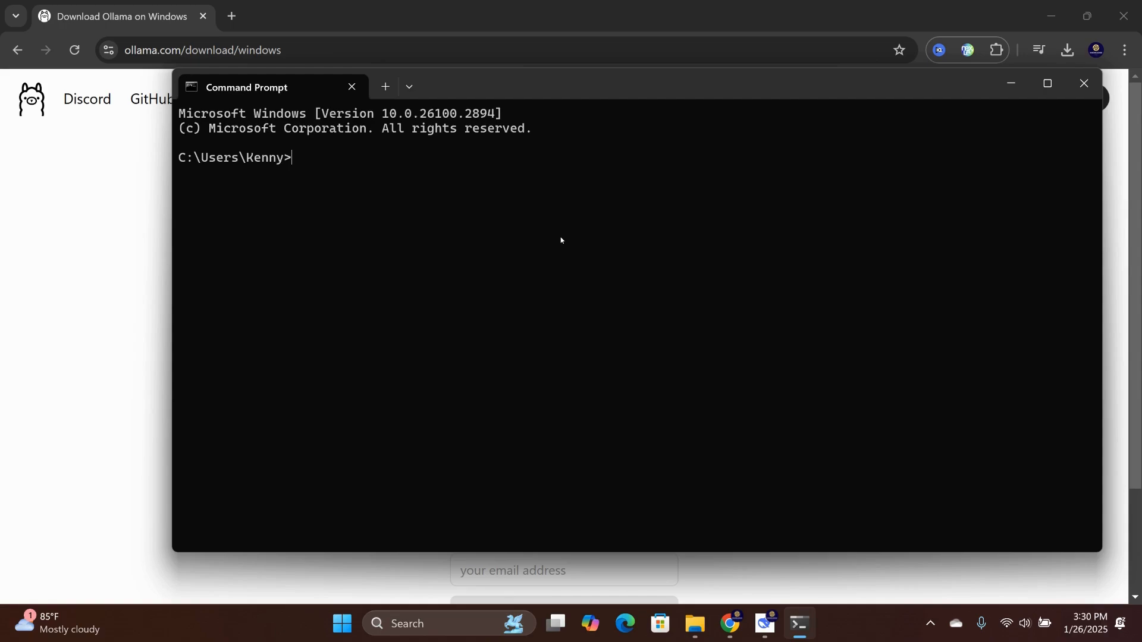
{"action": "type", "text": "ollama.com"}
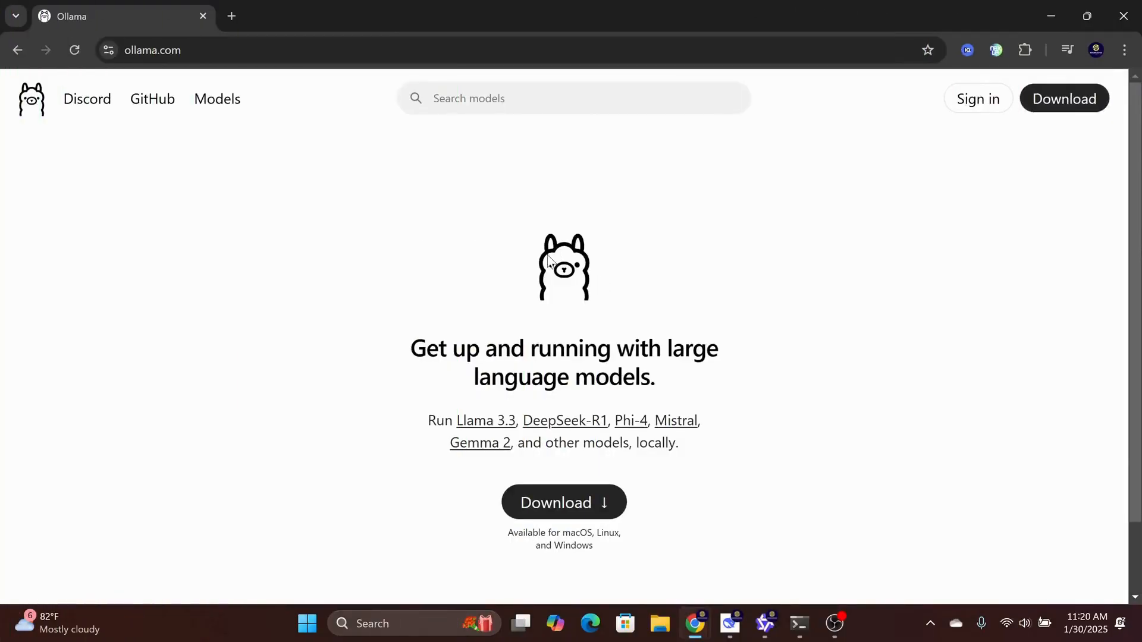
{"action": "mouse_move", "coordinate": [227, 127]}
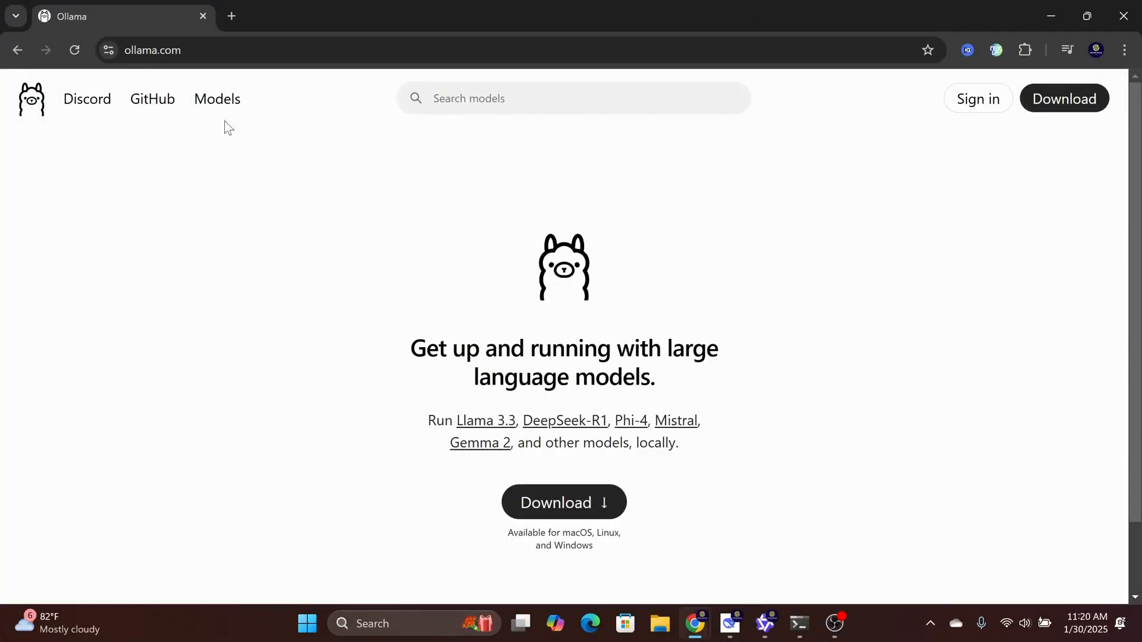
Search the Models library for 'qwen' and locate qwen2.5 among the results.
{"action": "left_click", "coordinate": [217, 99]}
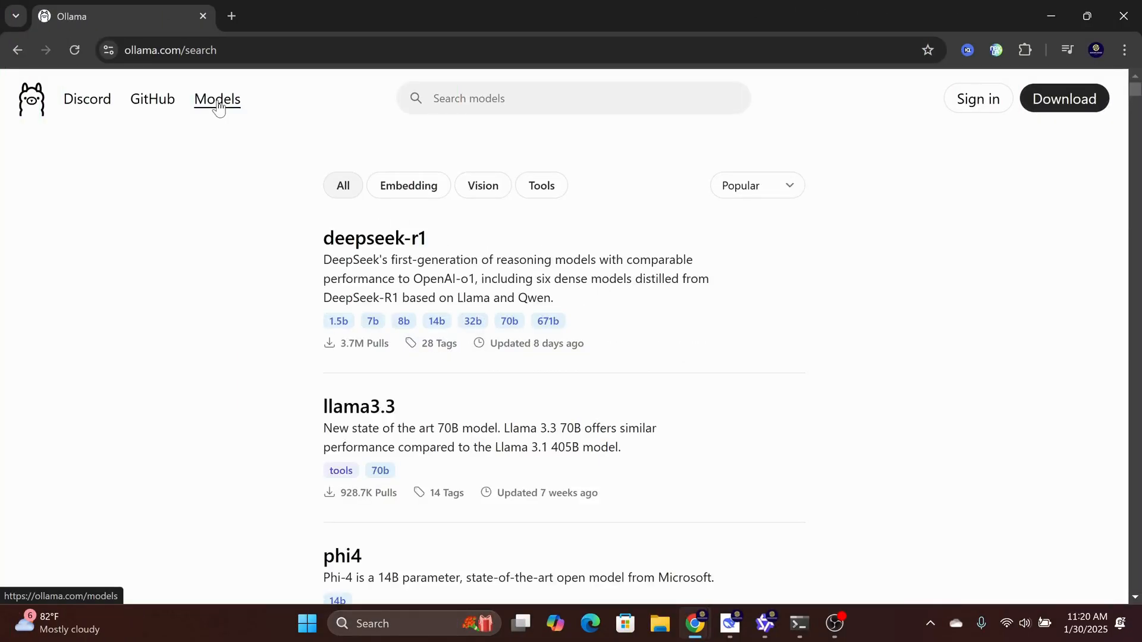
{"action": "scroll", "scroll_direction": "down", "scroll_amount": 3}
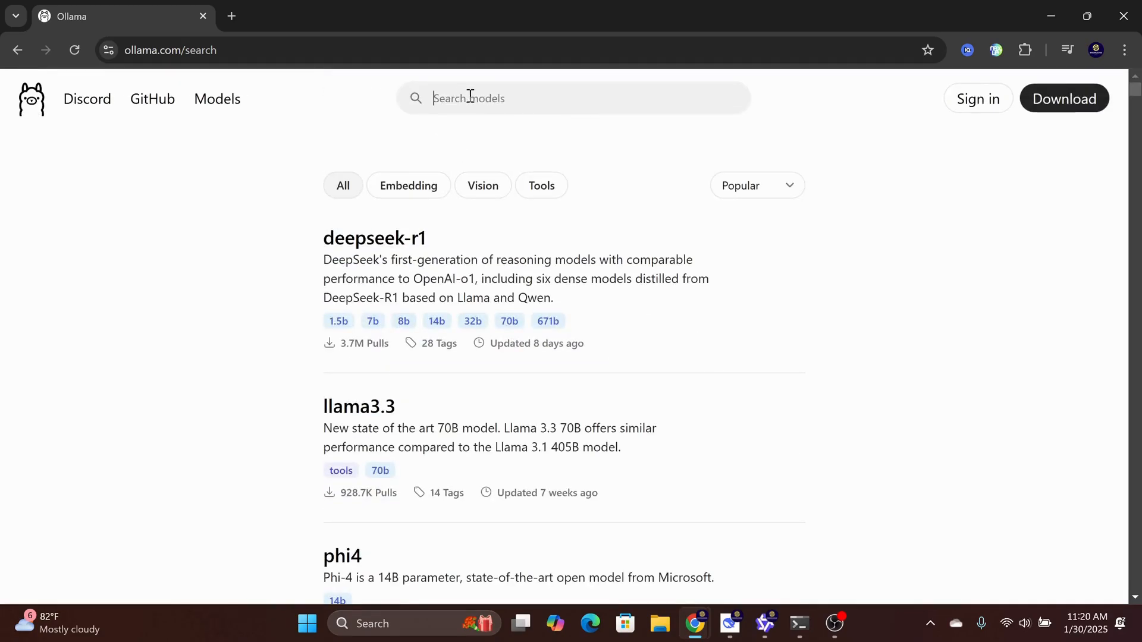
{"action": "type", "text": "qwen"}
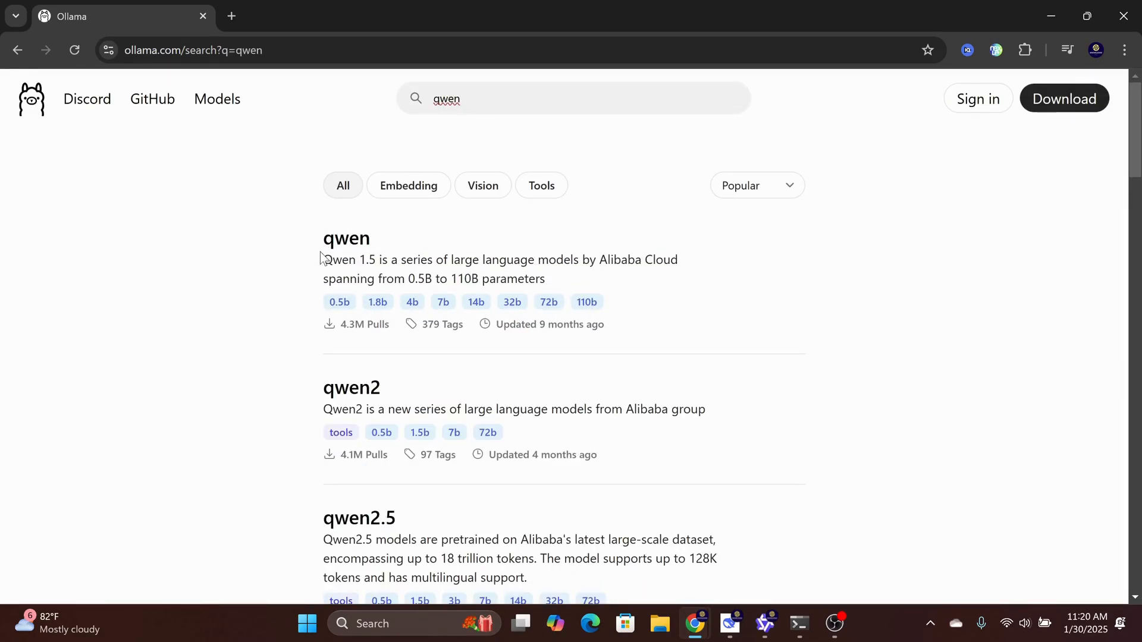
{"action": "scroll", "scroll_direction": "down", "scroll_amount": 3}
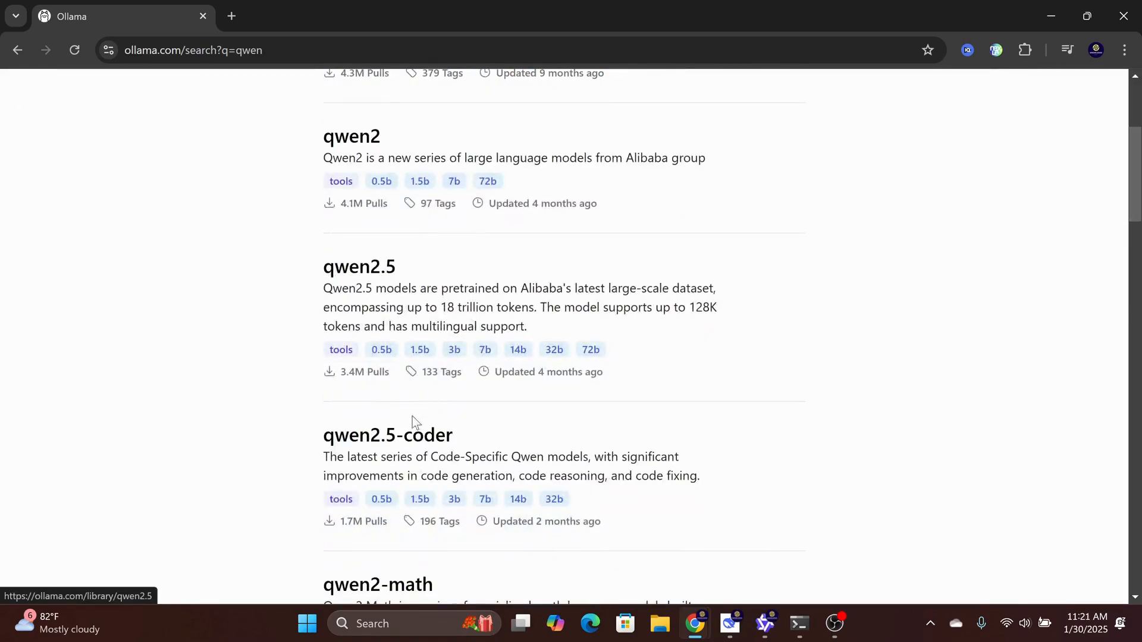
{"action": "scroll", "scroll_direction": "up", "scroll_amount": 3}
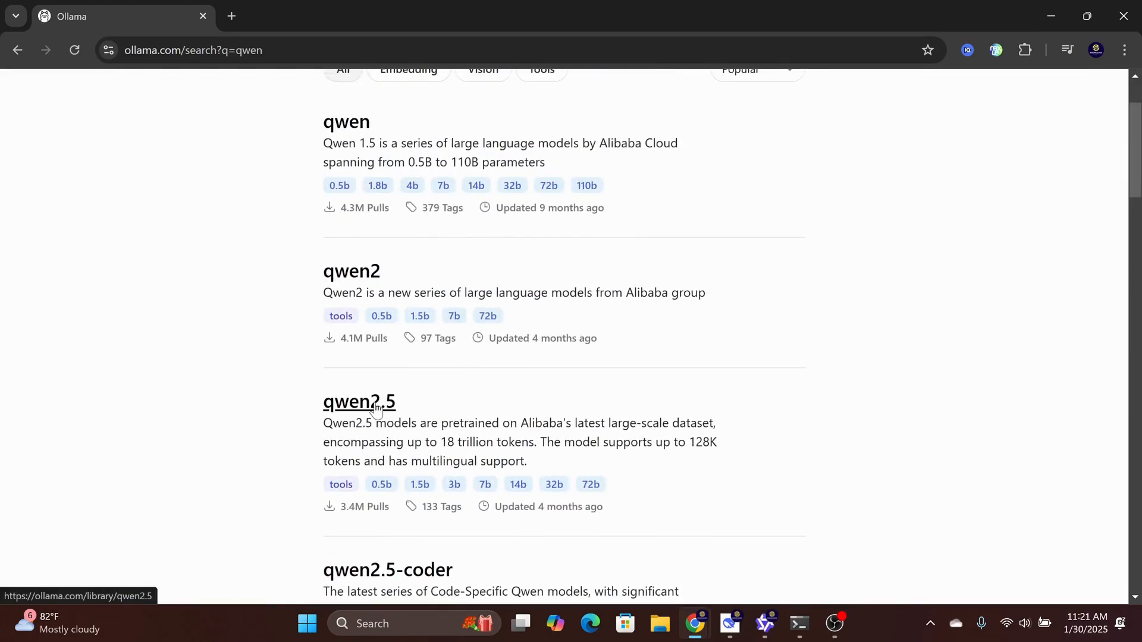
On the qwen2.5 page, select the 14b size to get its 'ollama run qwen2.5:14b' command.
{"action": "left_click", "coordinate": [358, 401]}
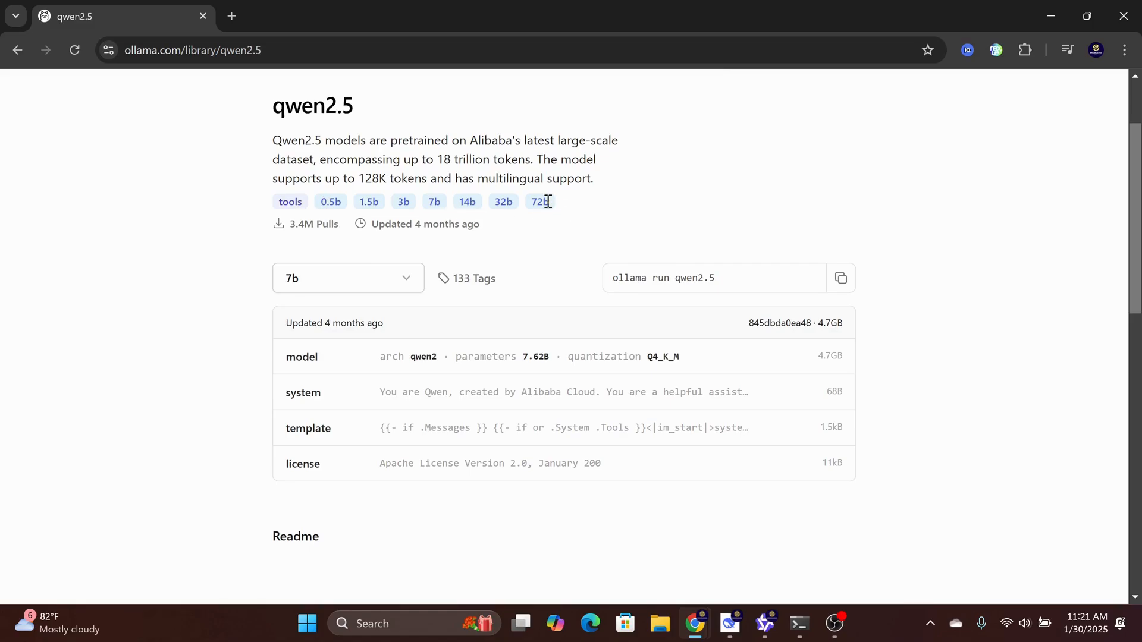
{"action": "left_click", "coordinate": [347, 278]}
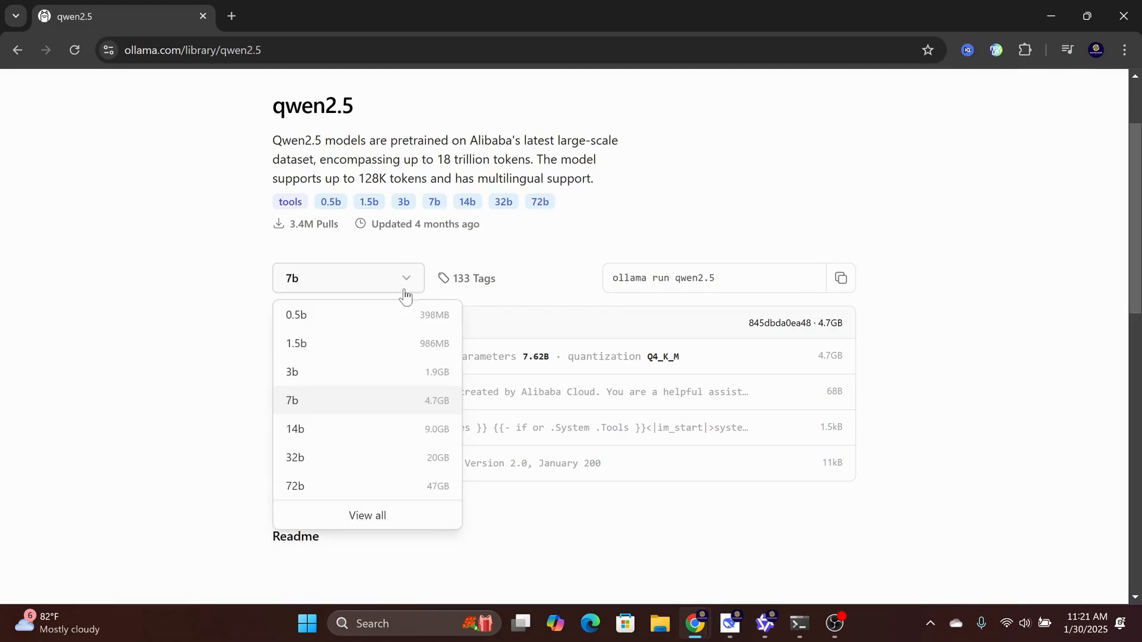
{"action": "left_click", "coordinate": [295, 429]}
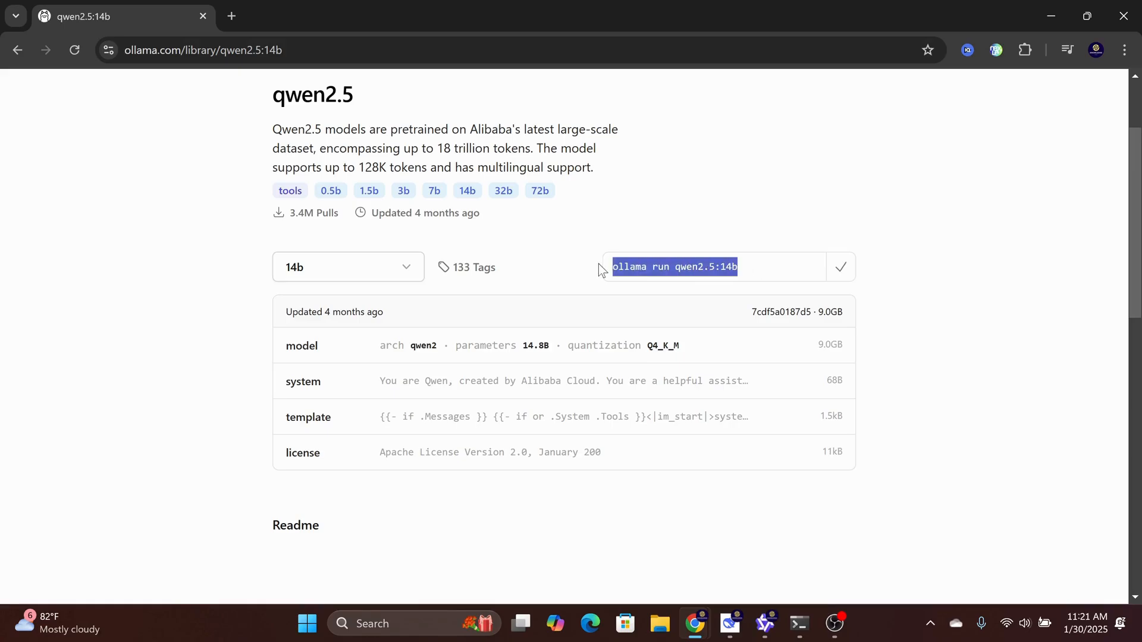
{"action": "mouse_move", "coordinate": [800, 624]}
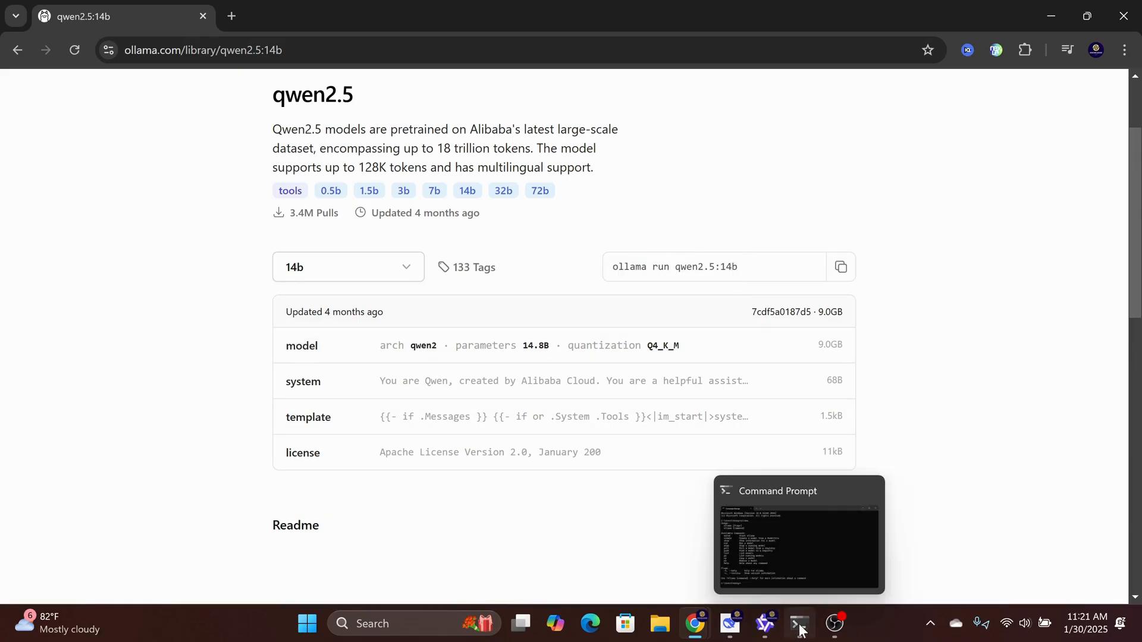
Run 'ollama run qwen2.5:14b' in Command Prompt and send the model a 'hello' message.
{"action": "left_click", "coordinate": [798, 623]}
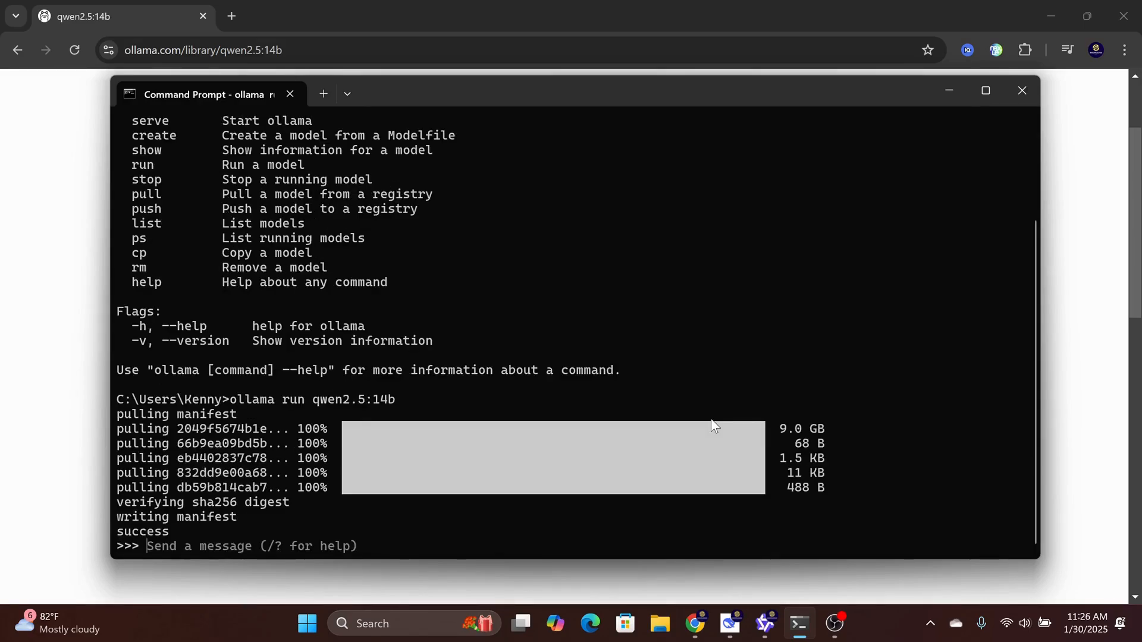
{"action": "type", "text": "hello"}
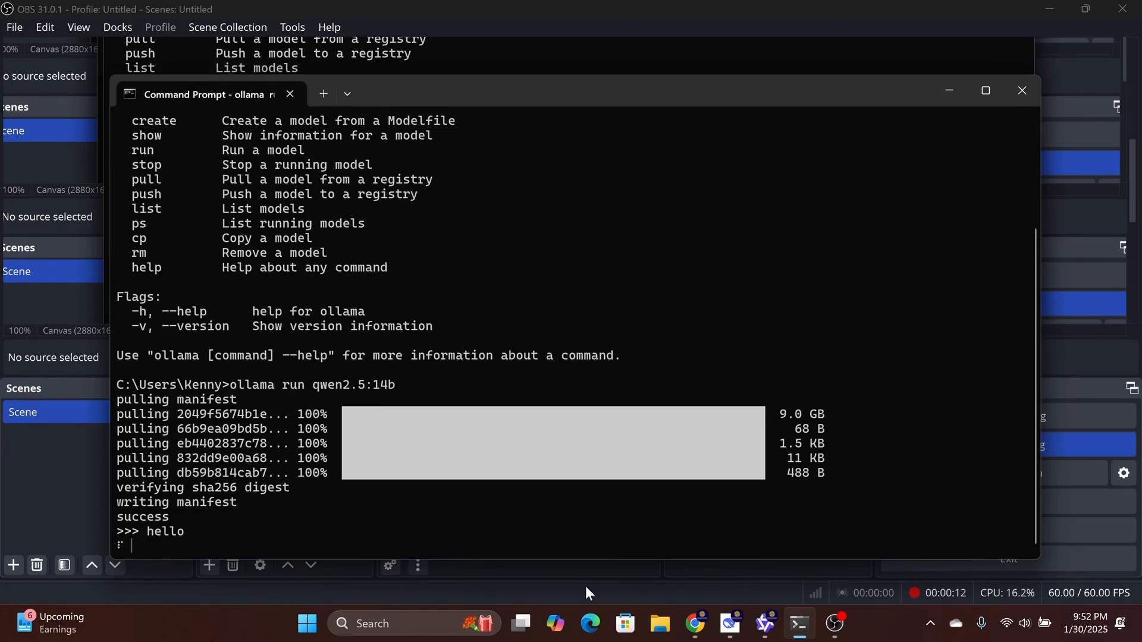
{"action": "type", "text": "Hello"}
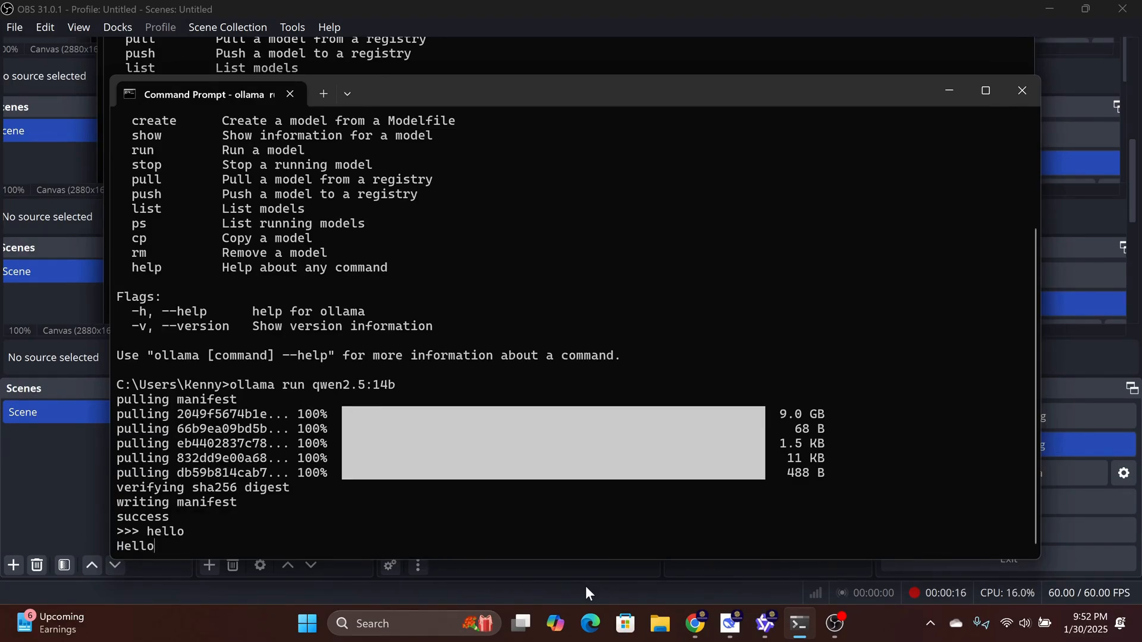